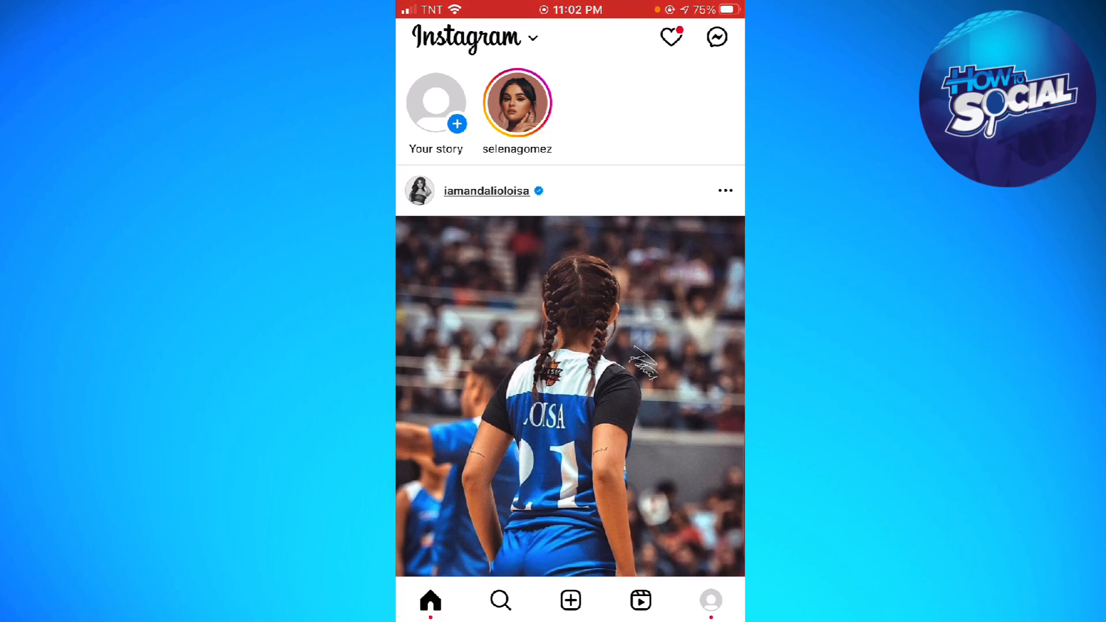
# Open your own profile and its account options menu.
pyautogui.click(710, 600)
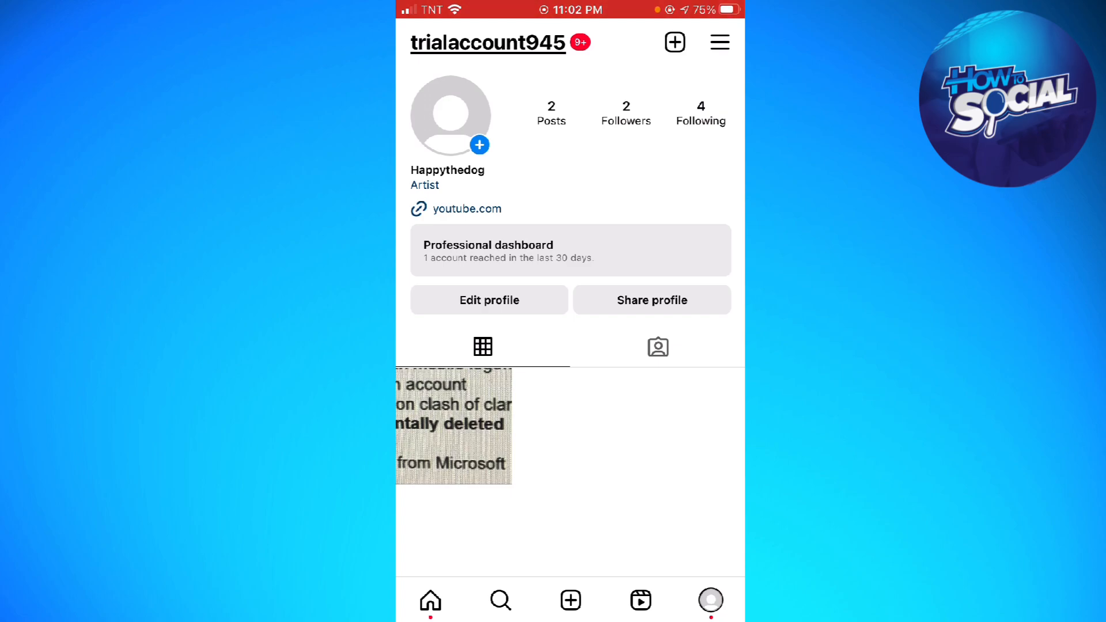
pyautogui.click(719, 41)
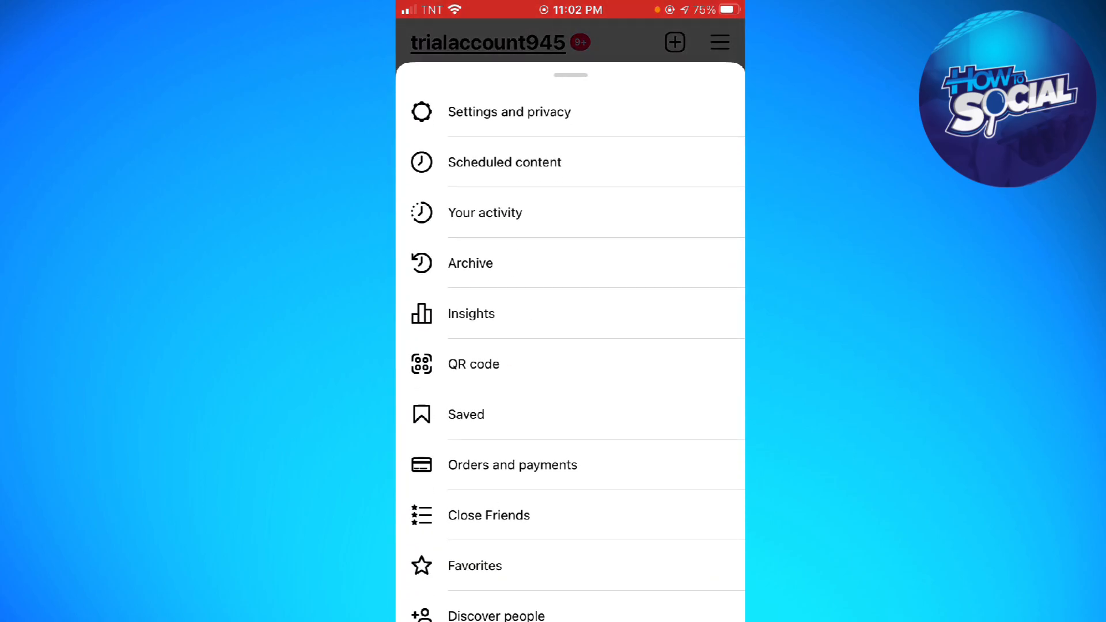
# From Your activity, reach Meta's Download your information page.
pyautogui.click(485, 212)
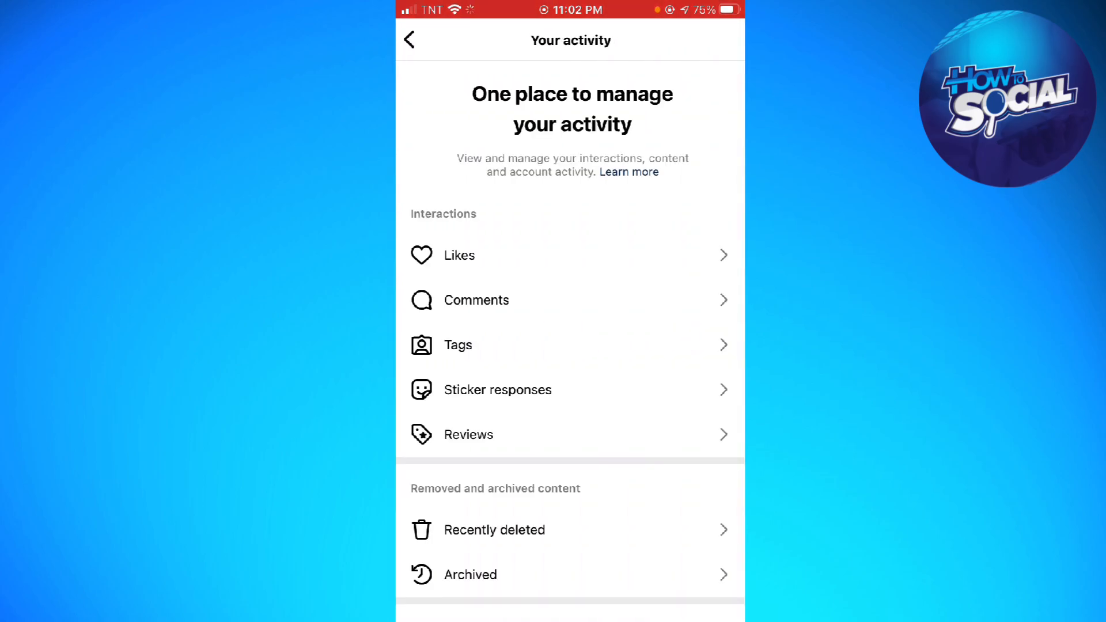
pyautogui.scroll(-3)
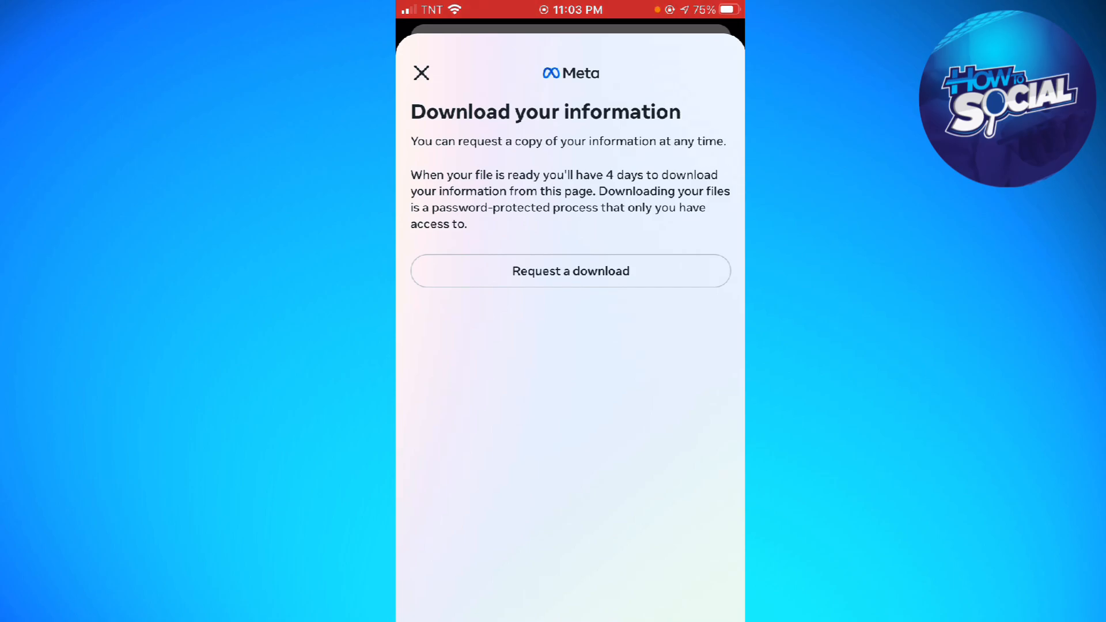
# Start a download request selecting only Messages, then continue to file options.
pyautogui.click(570, 270)
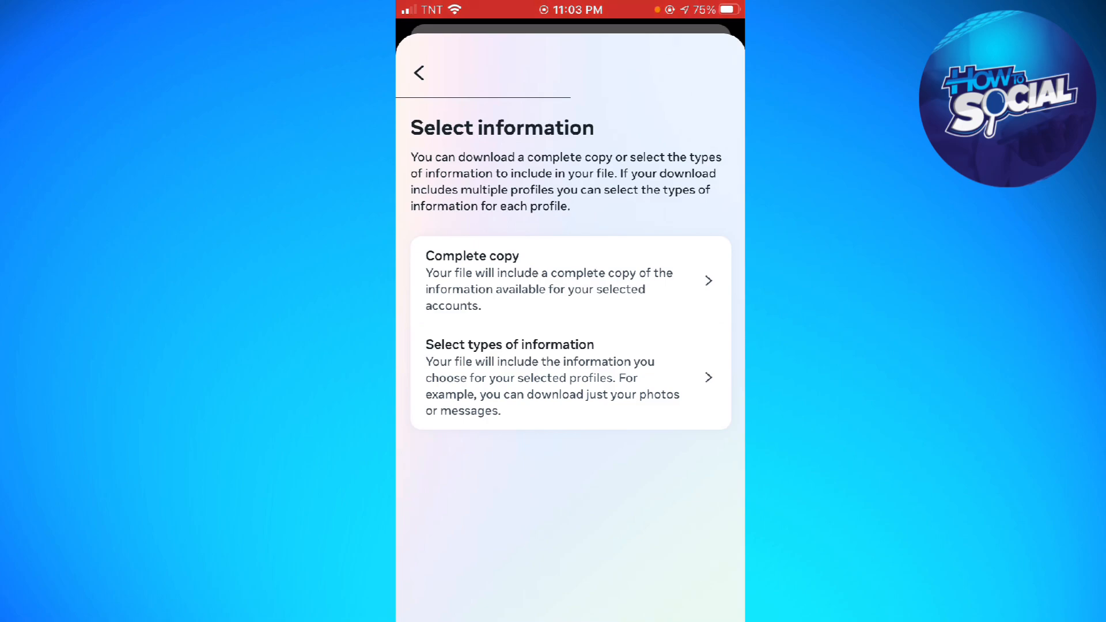
pyautogui.click(569, 377)
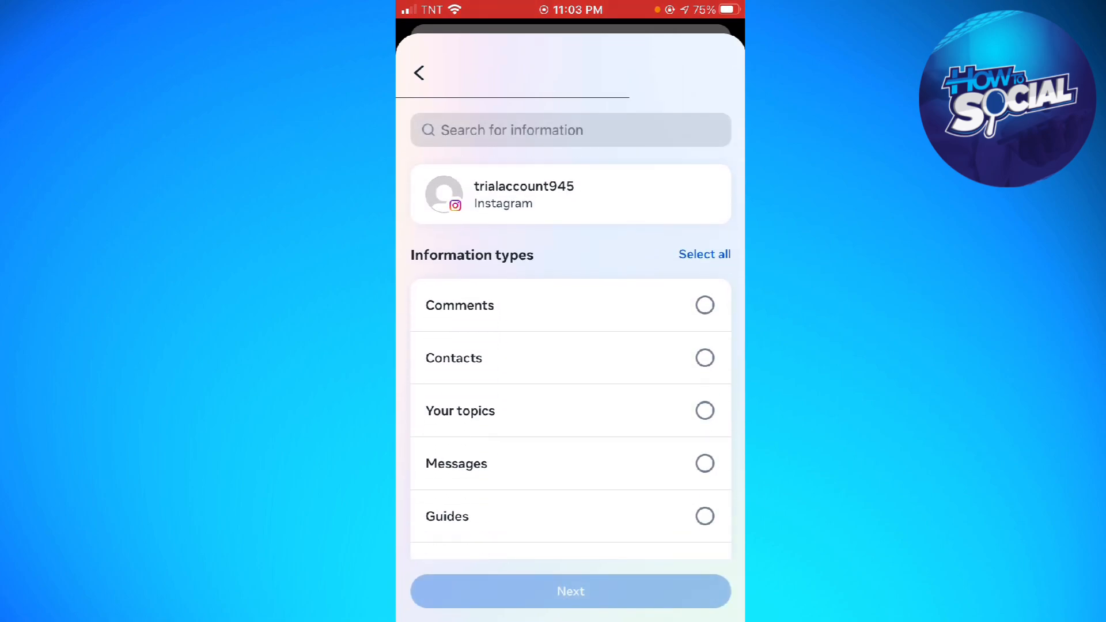
pyautogui.click(704, 463)
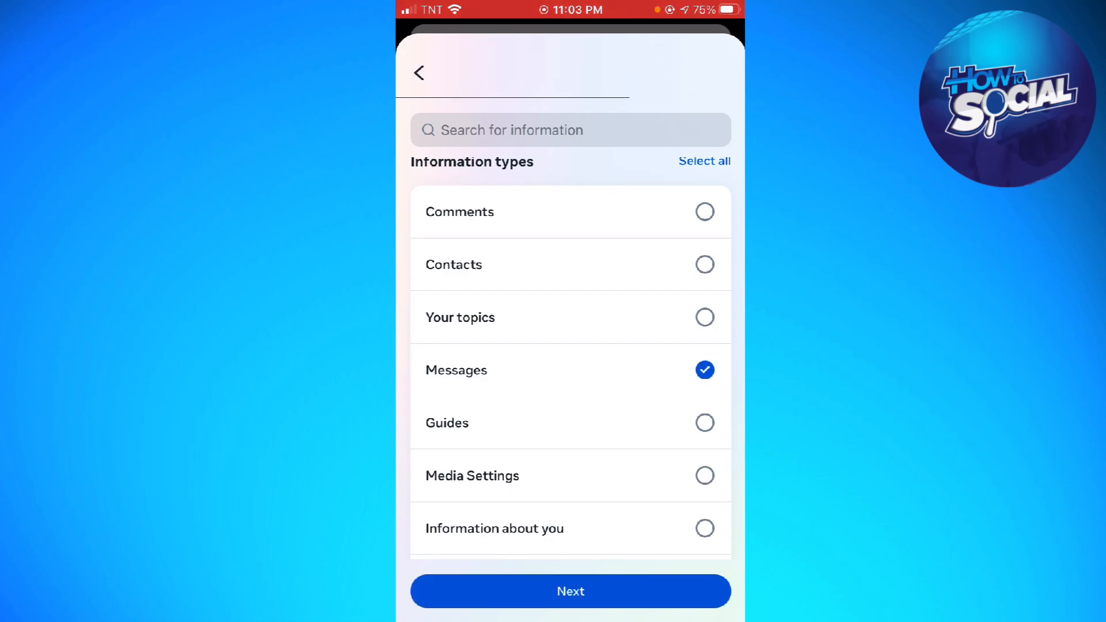
pyautogui.scroll(-3)
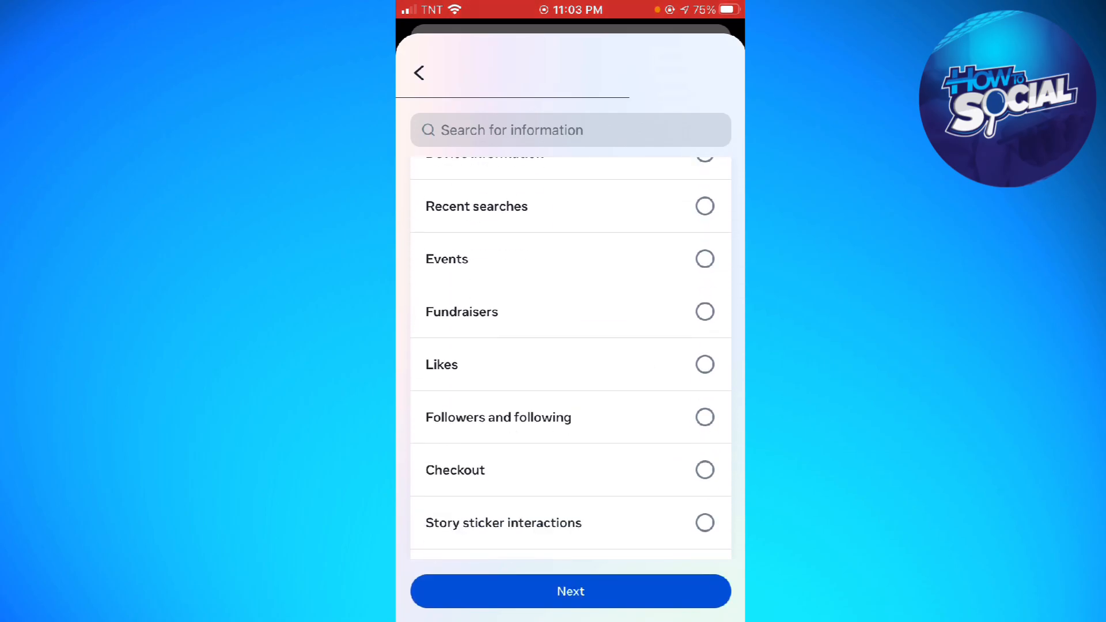
pyautogui.scroll(-3)
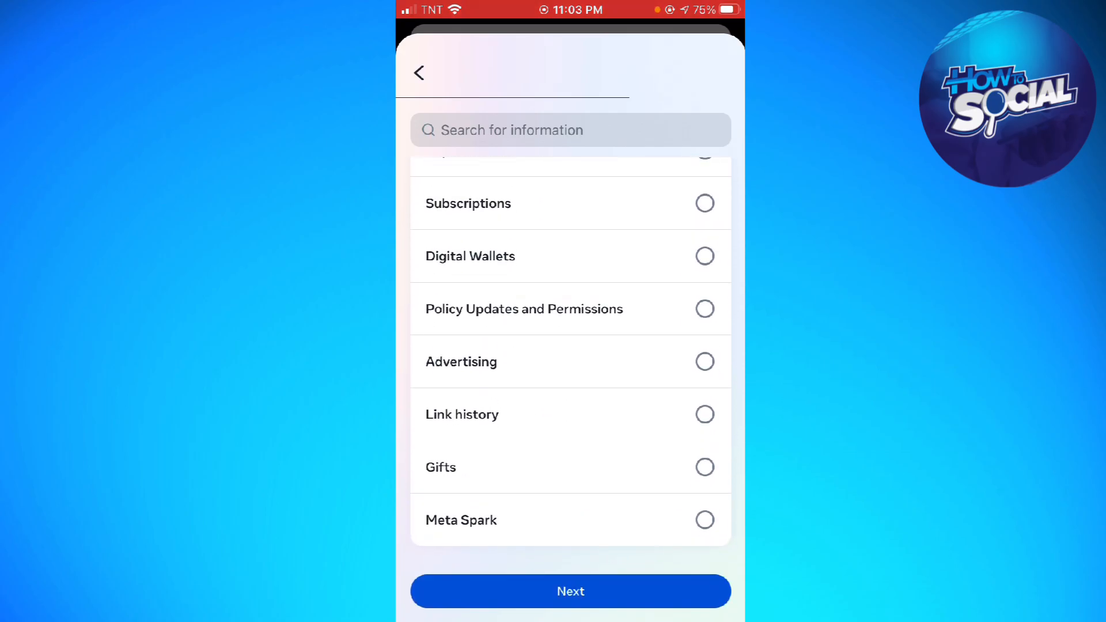
pyautogui.click(570, 591)
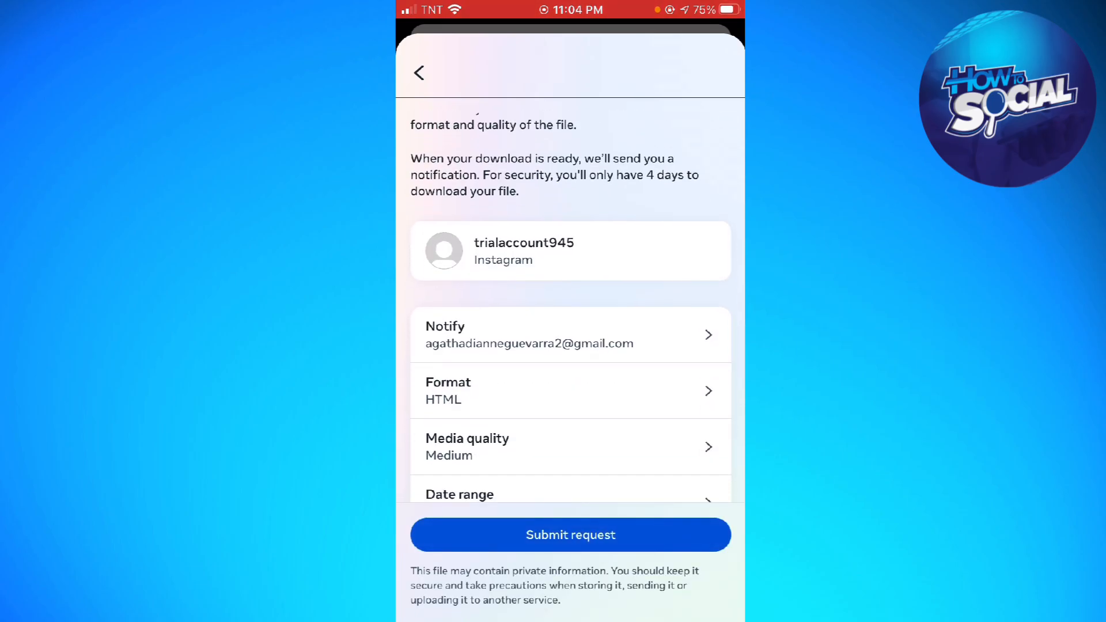
# Check media quality, save a Last year date range, and submit the Messages request.
pyautogui.scroll(3)
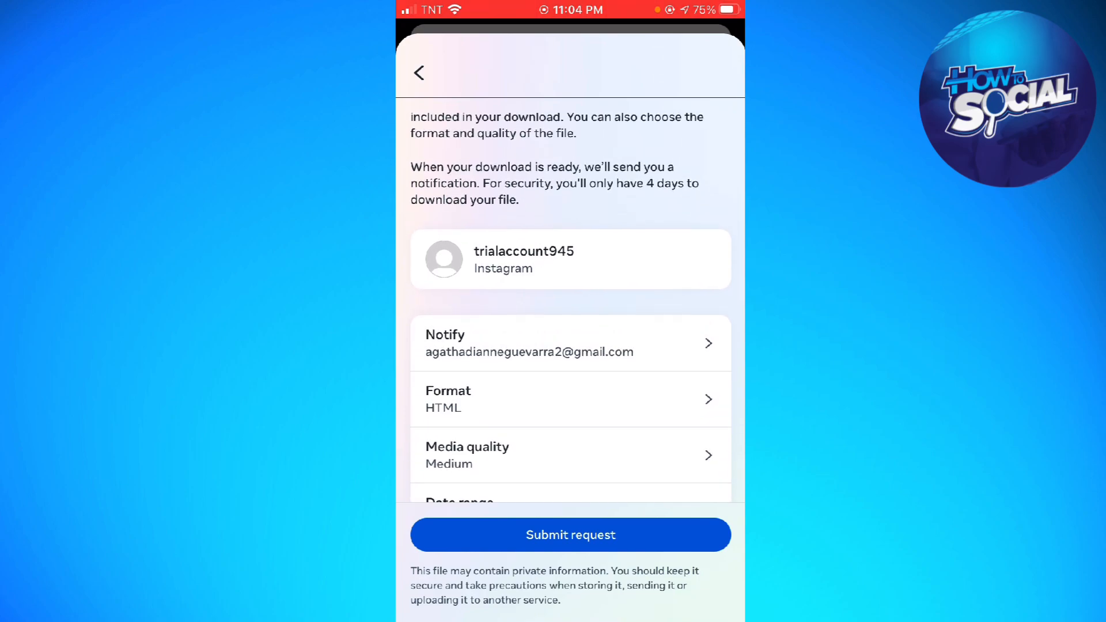
pyautogui.scroll(3)
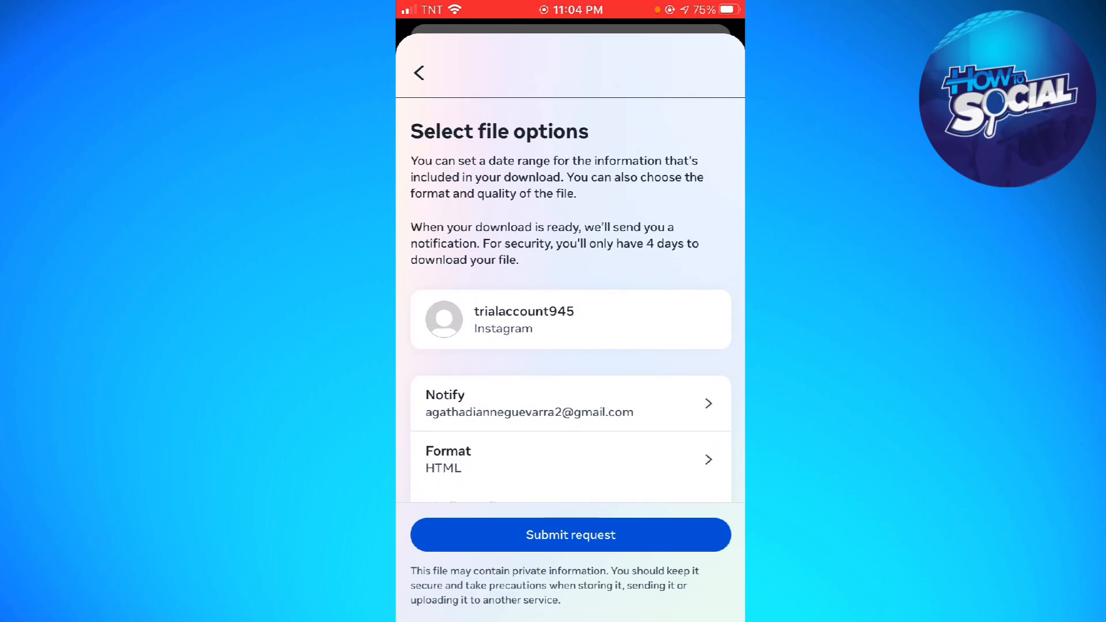
pyautogui.click(569, 459)
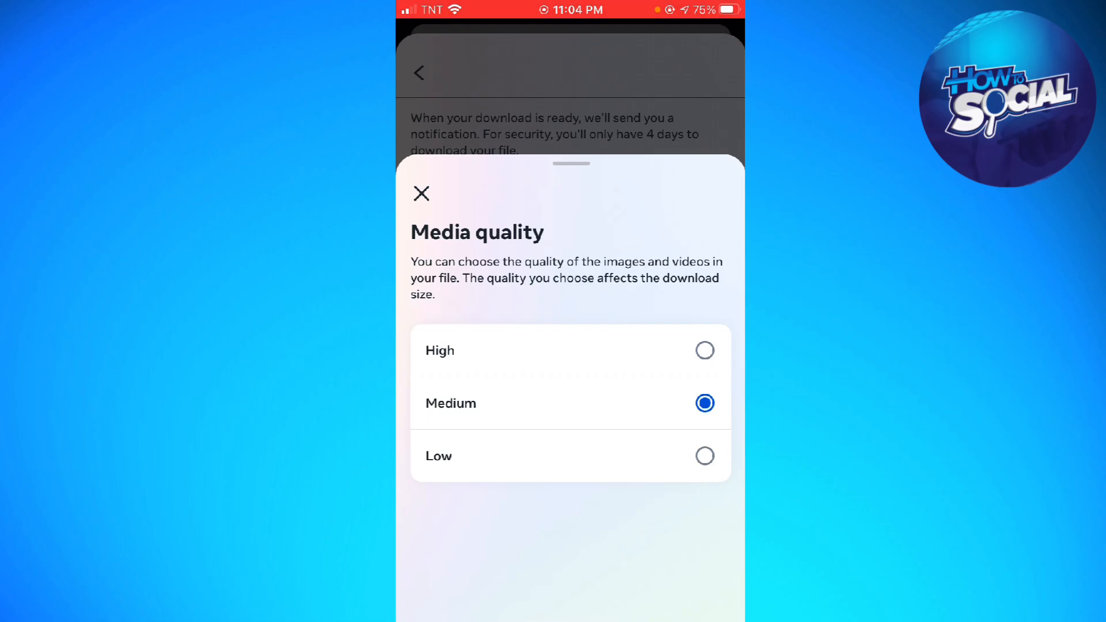
pyautogui.click(421, 194)
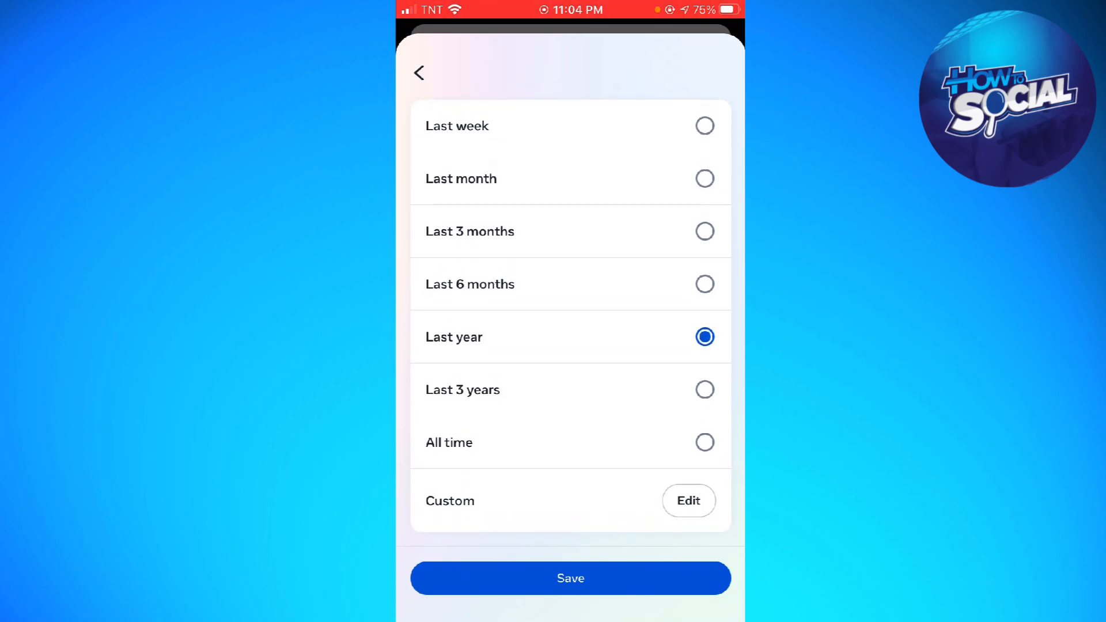
pyautogui.click(569, 578)
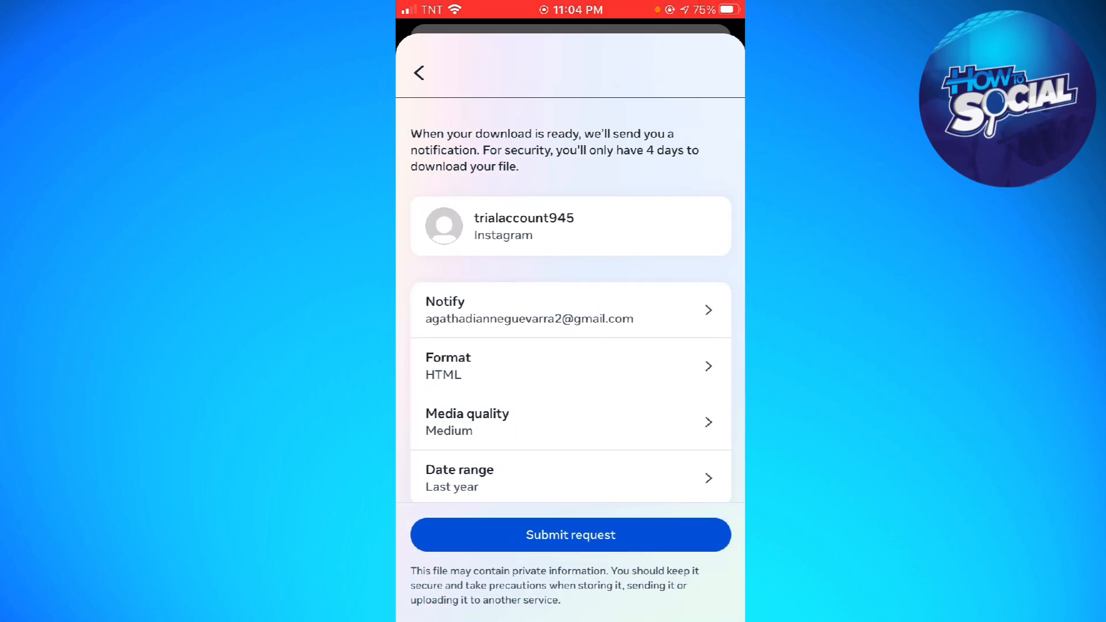
pyautogui.click(569, 534)
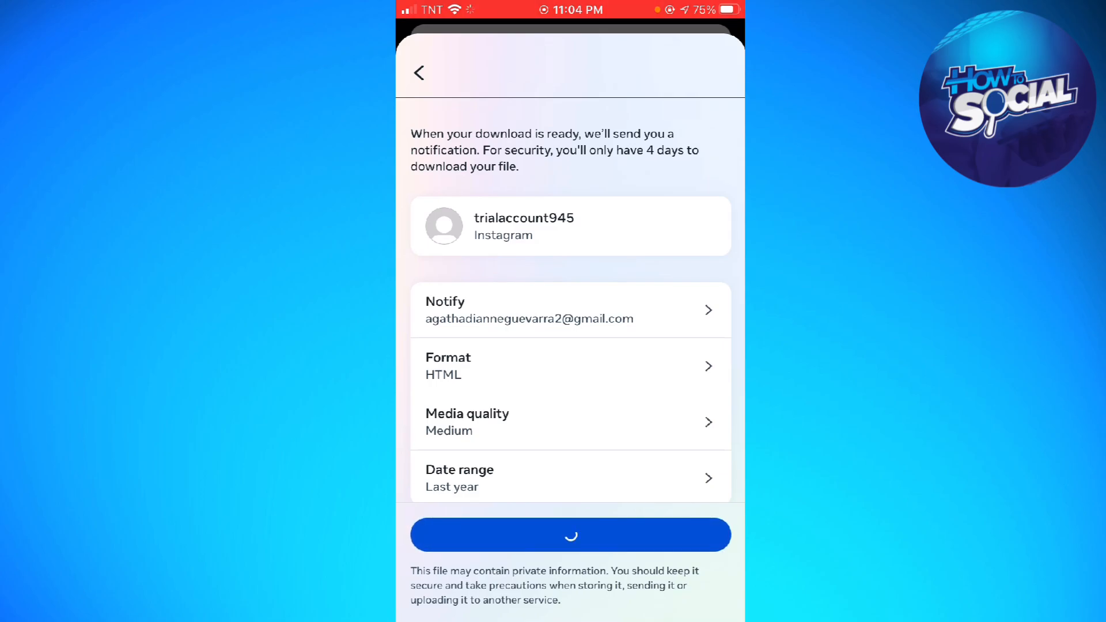
# View the pending download, close the download page, and return to the profile.
pyautogui.click(569, 535)
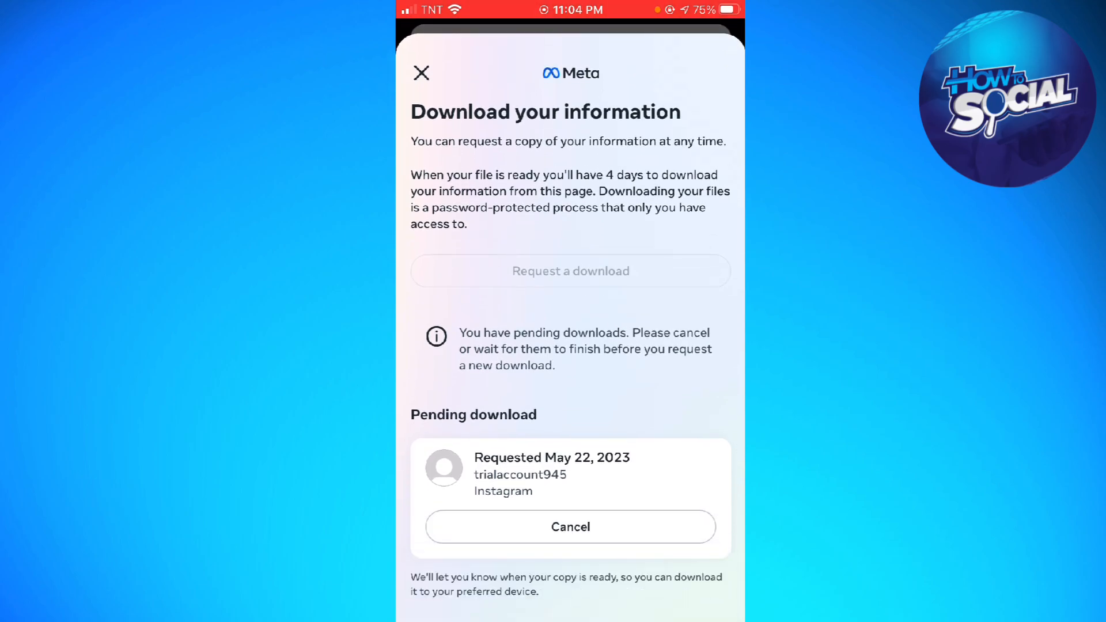
pyautogui.click(421, 72)
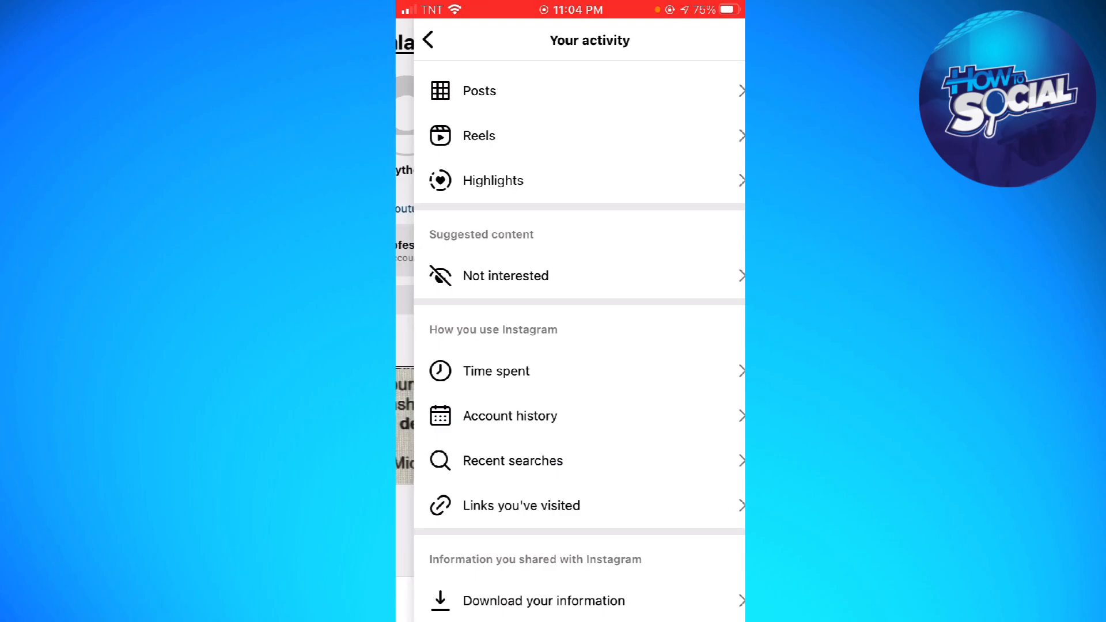
pyautogui.click(427, 41)
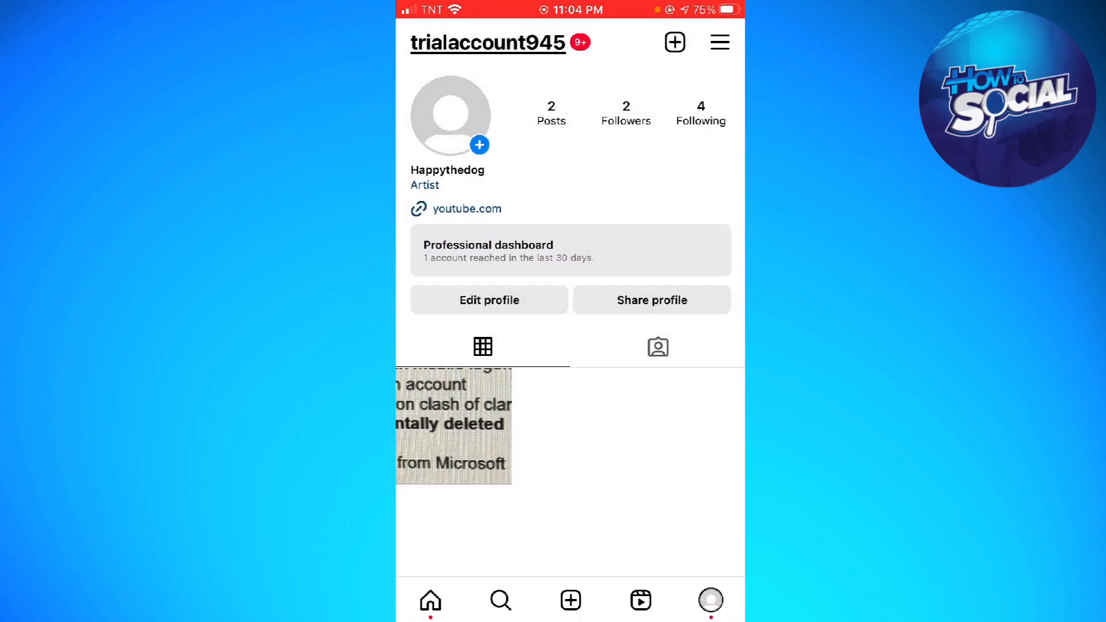